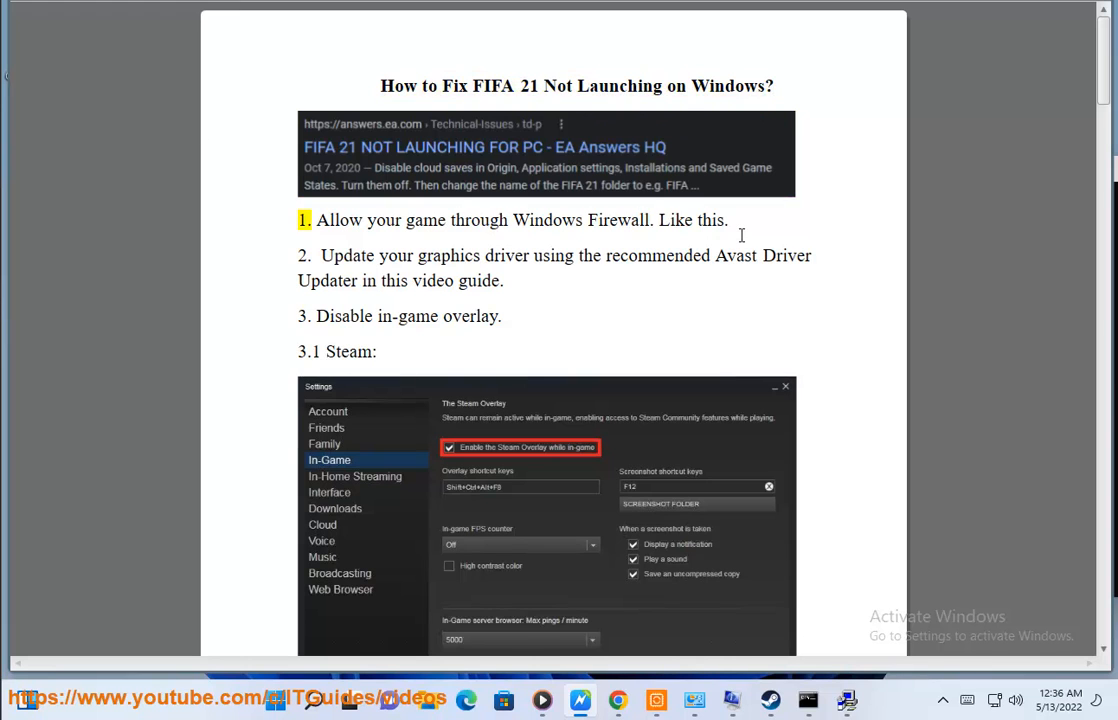
# Highlight step 1 of the FIFA 21 guide about allowing the game through the firewall
pyautogui.moveTo(316, 220); pyautogui.dragTo(648, 240)
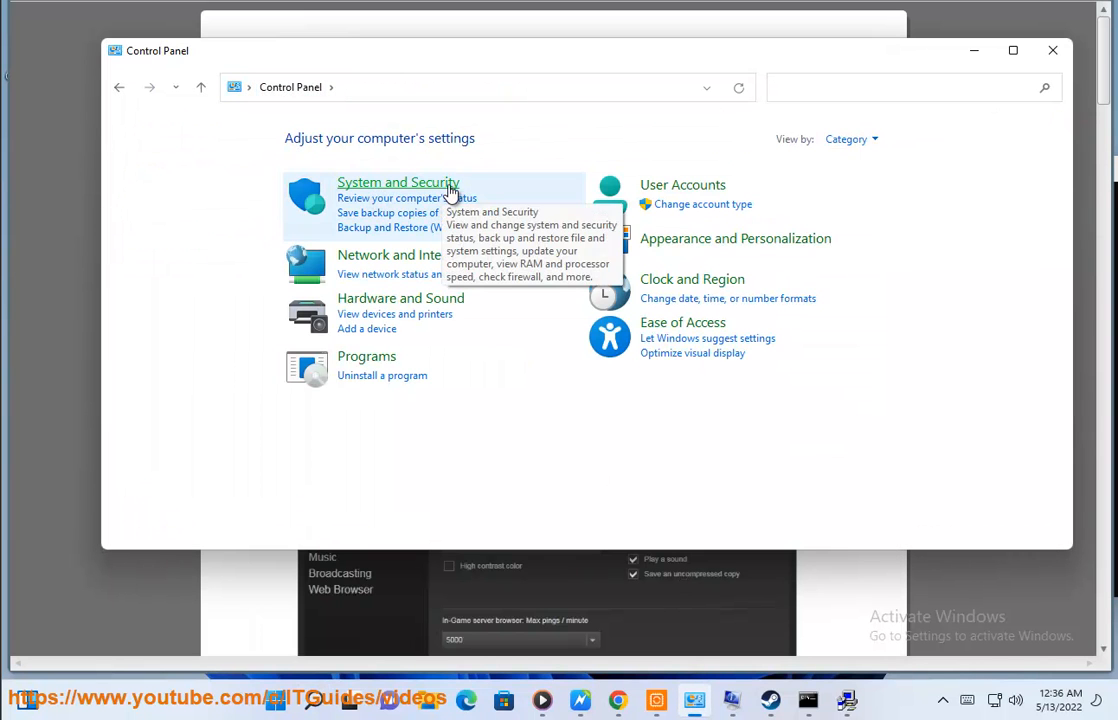
# Reach System and Security's firewall allowed-apps list and start adding another app, then check Avast's outdated drivers
pyautogui.click(396, 182)
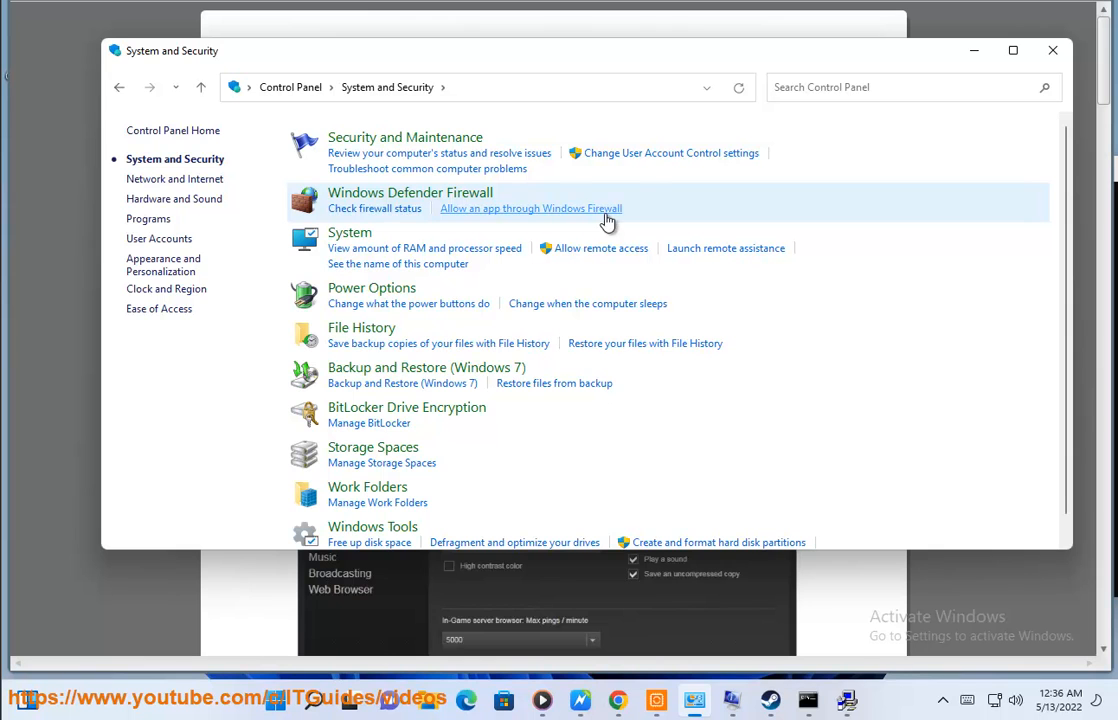
pyautogui.click(530, 208)
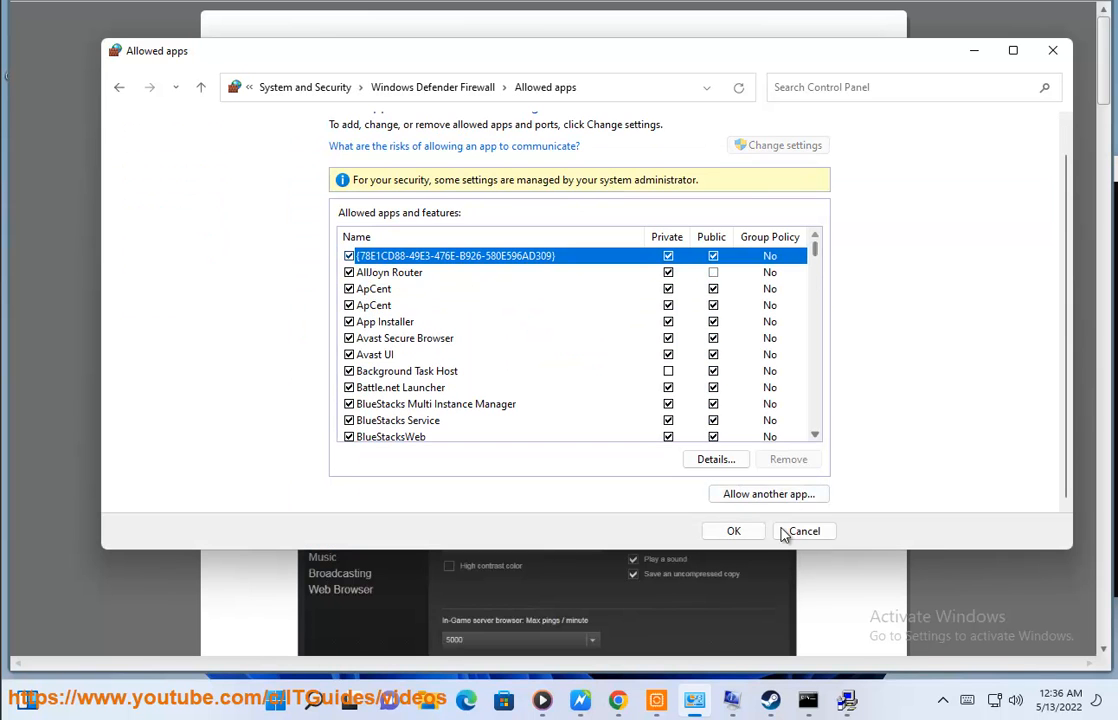
pyautogui.click(768, 492)
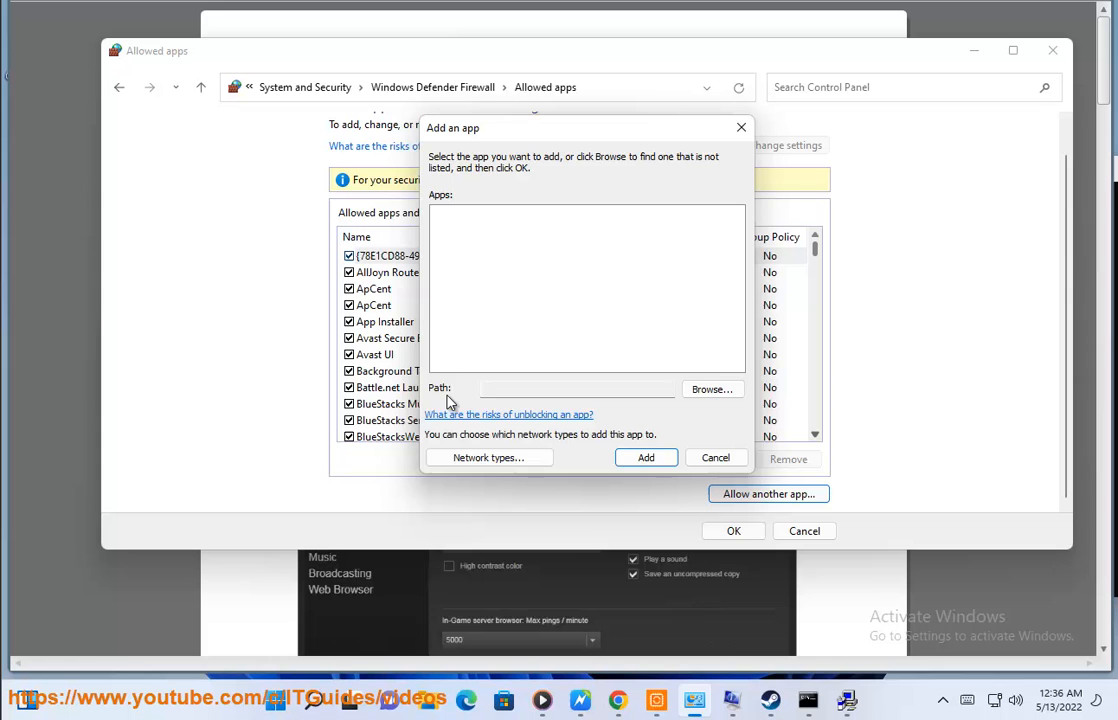
pyautogui.click(712, 388)
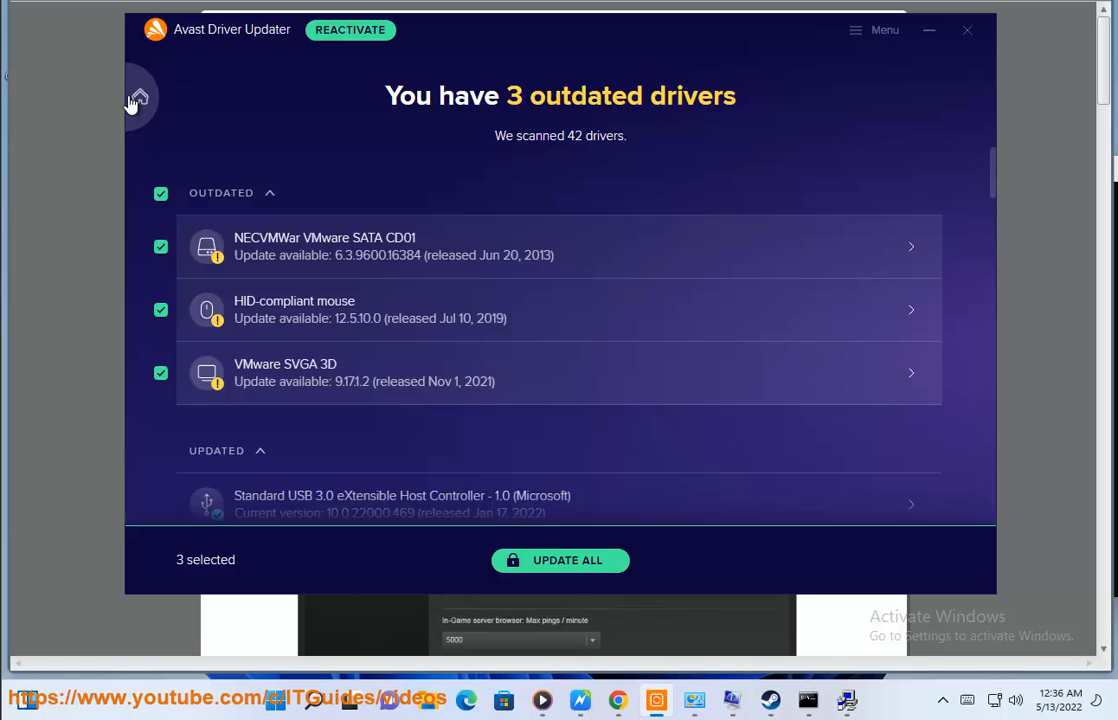
pyautogui.click(560, 560)
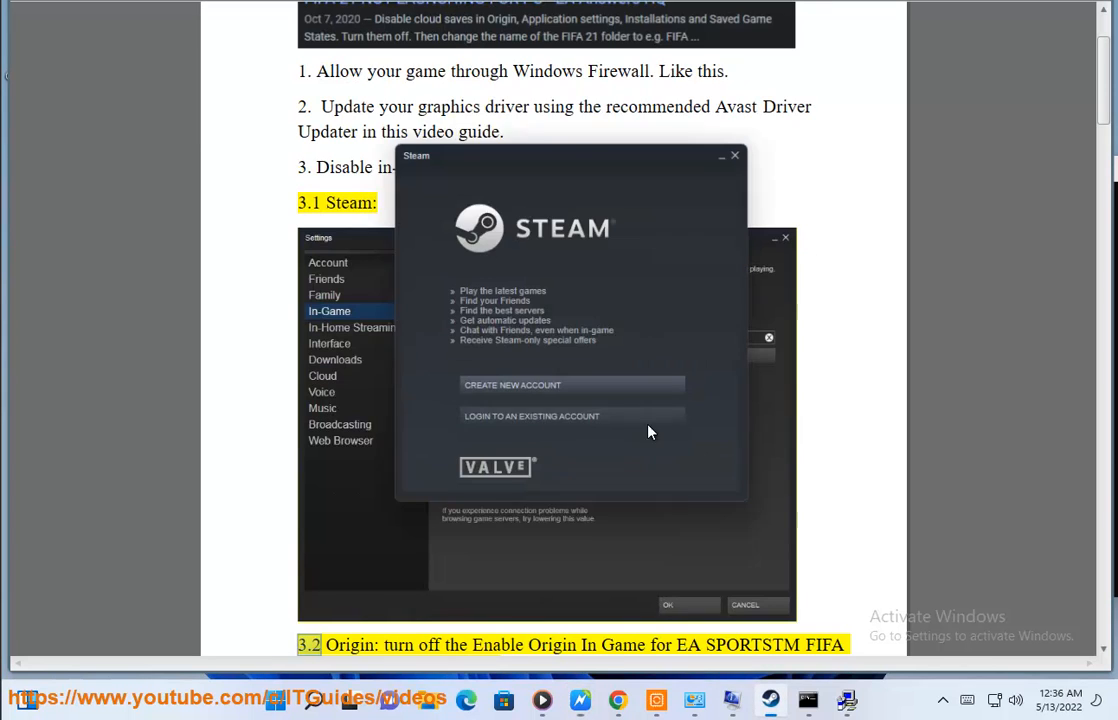
# Choose Steam's existing-account login, read the overlay and file-verification steps, and search Windows for Origin
pyautogui.click(532, 416)
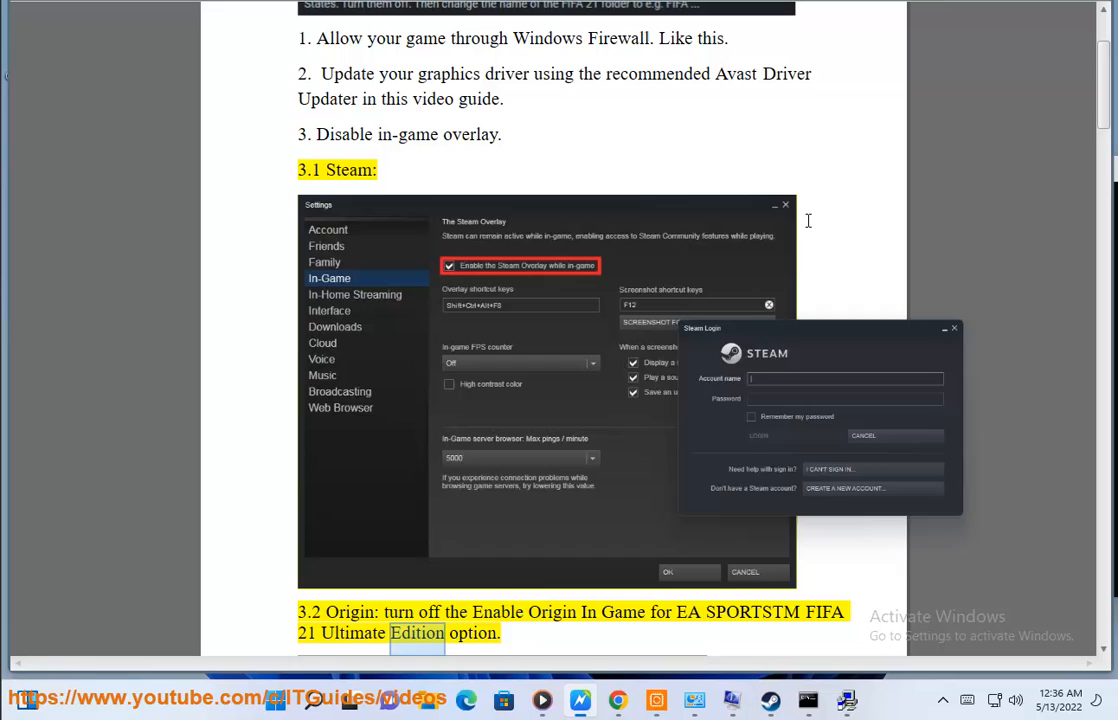
pyautogui.scroll(-3)
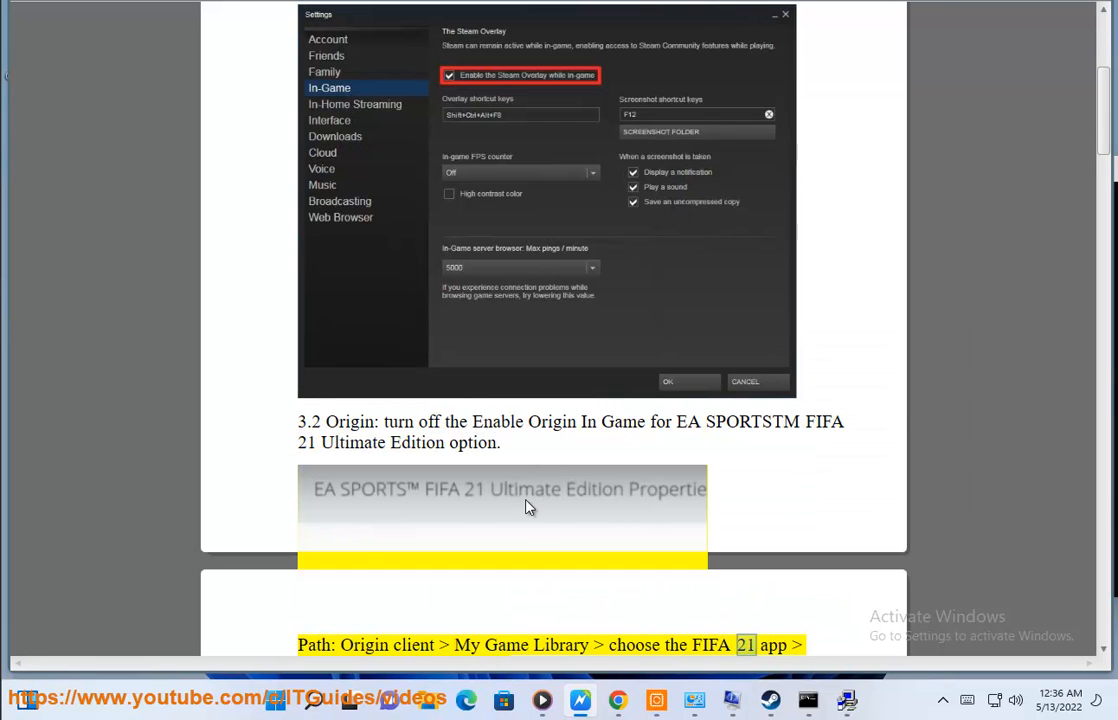
pyautogui.scroll(-3)
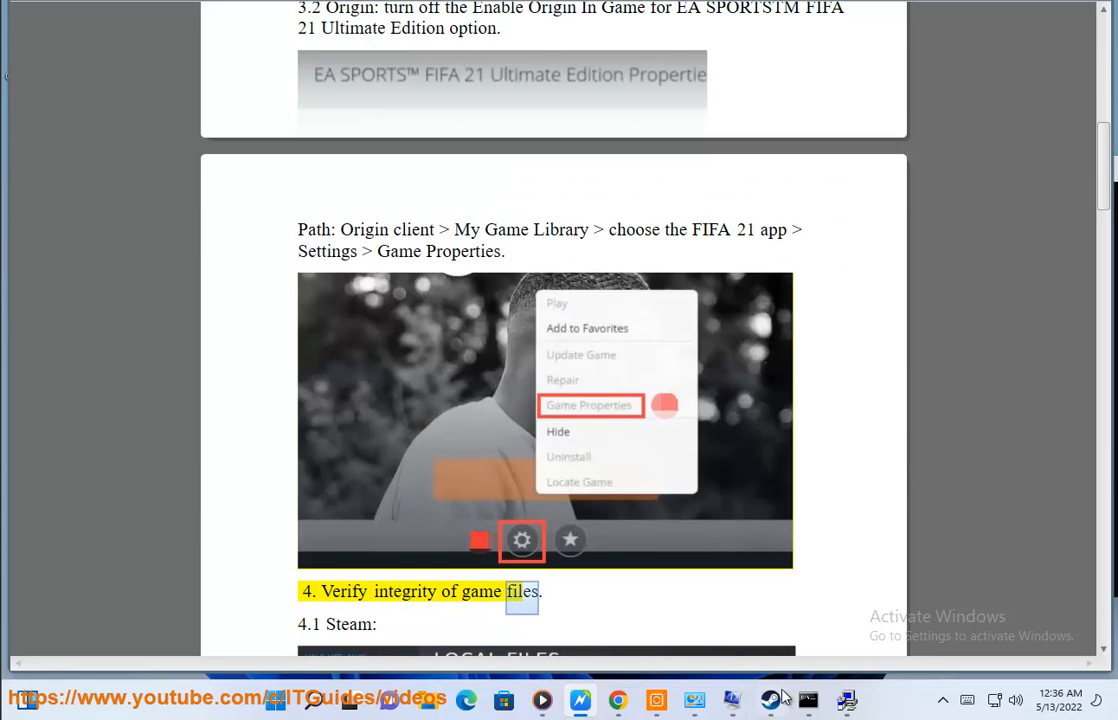
pyautogui.scroll(-3)
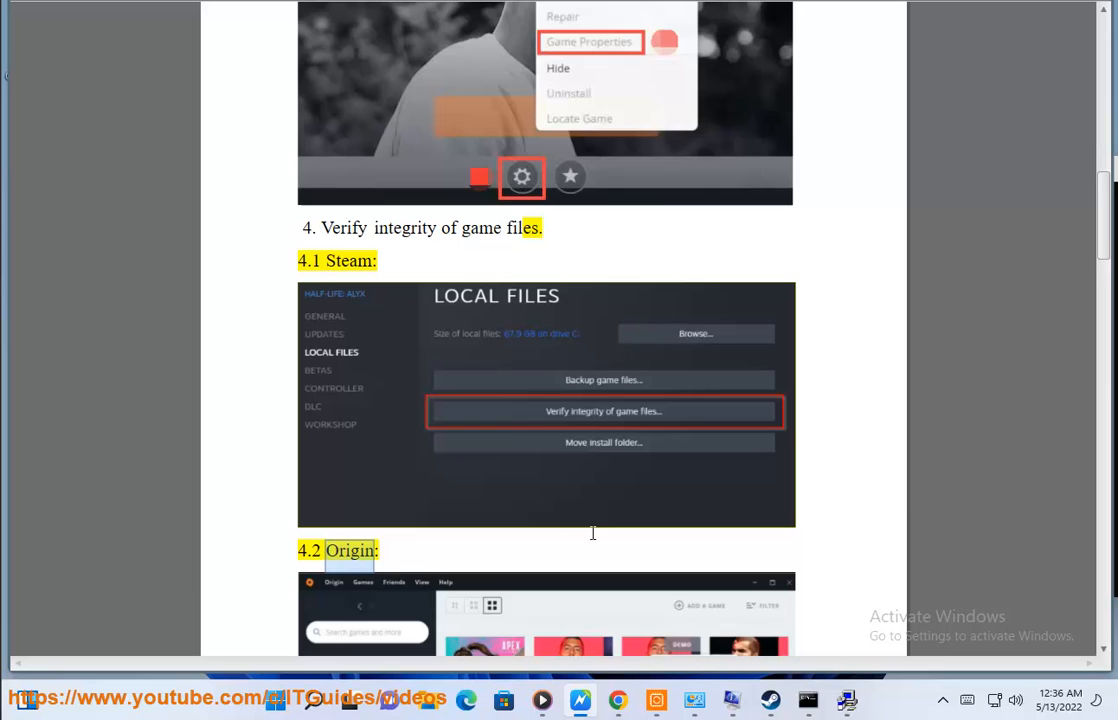
pyautogui.click(312, 700)
pyautogui.write('ORI')
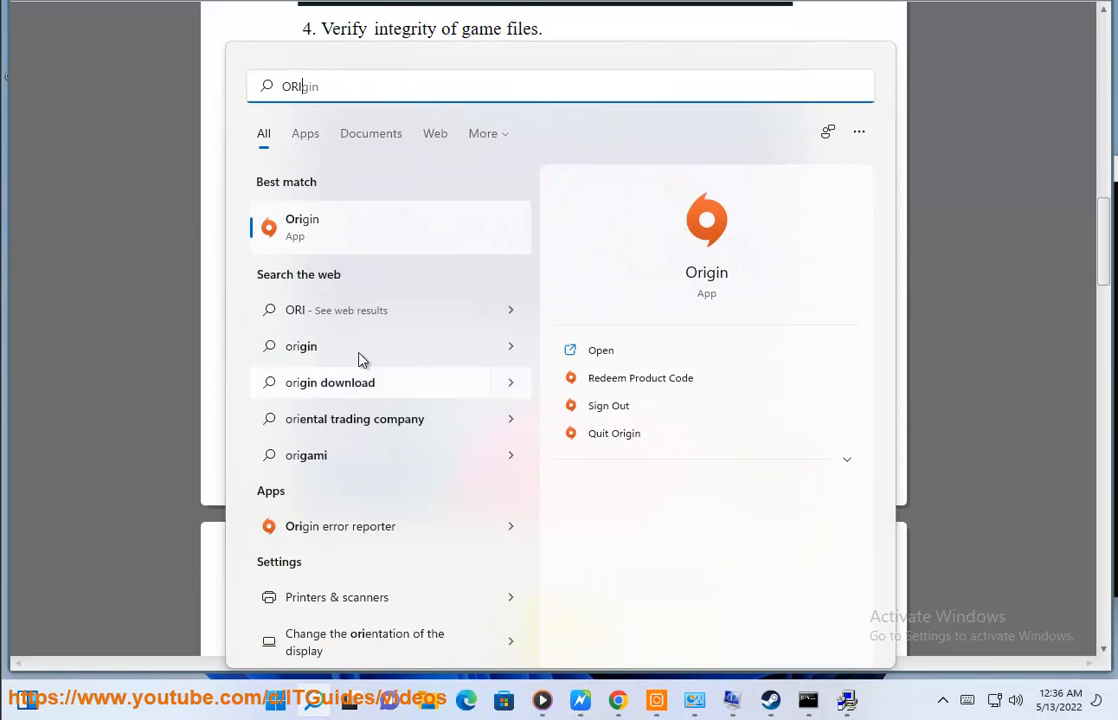
# Close Avast Driver Updater, quit DirectX Setup and close the Command Prompt window
pyautogui.scroll(-3)
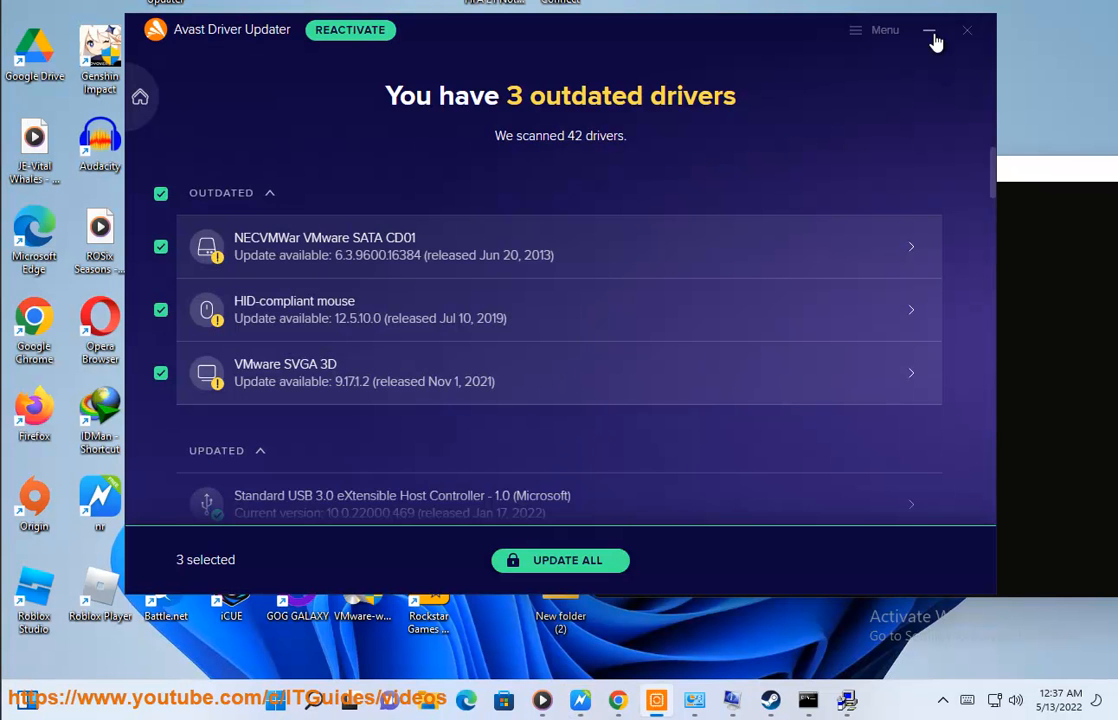
pyautogui.click(928, 30)
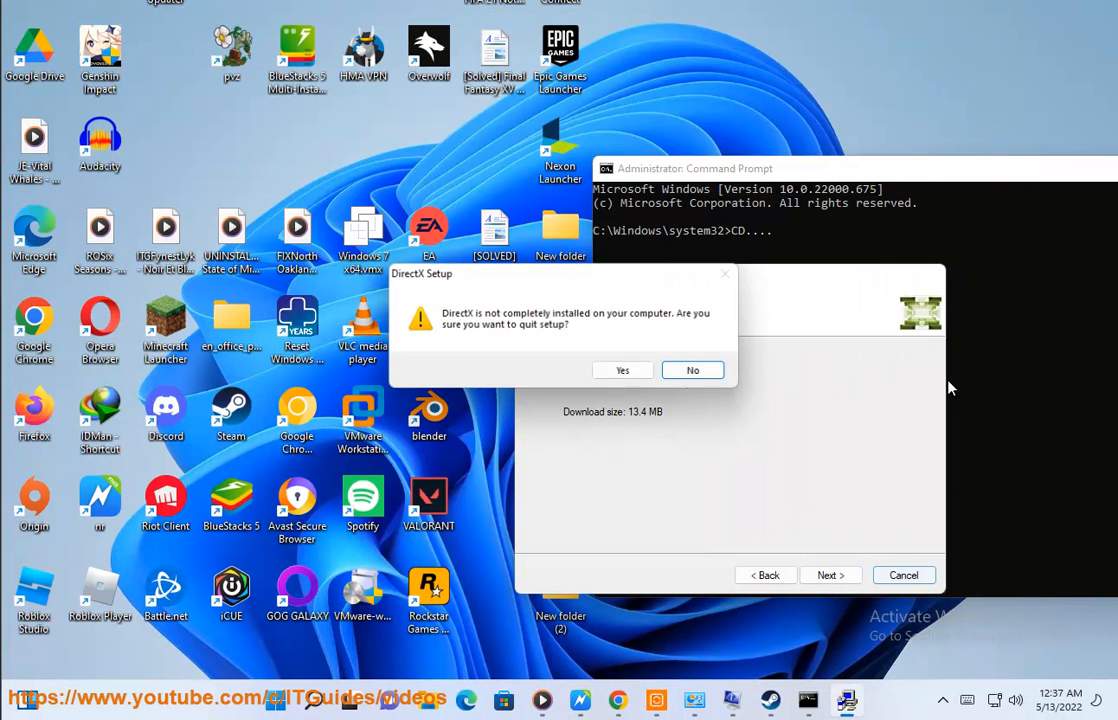
pyautogui.click(622, 370)
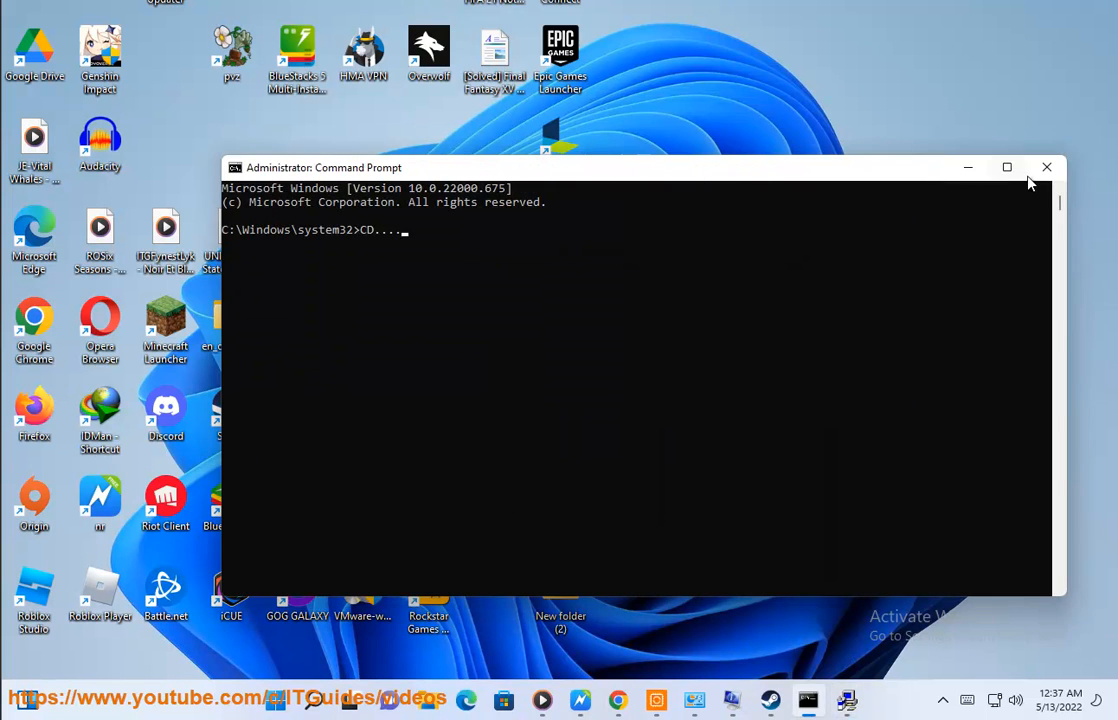
pyautogui.click(1048, 168)
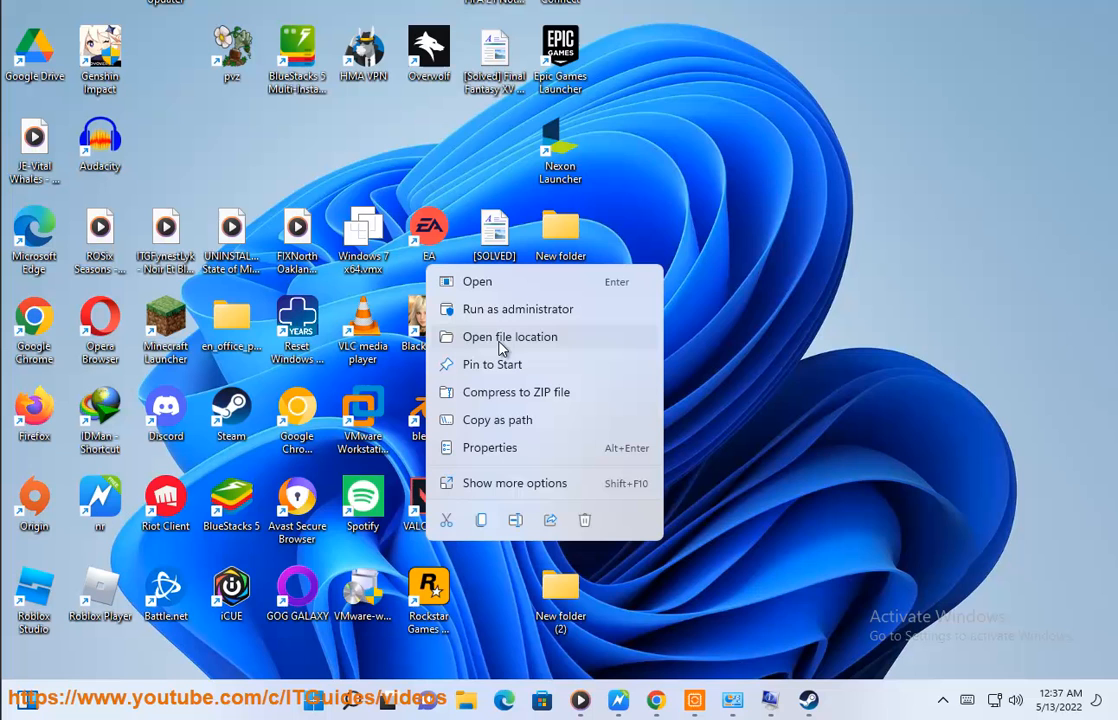
# Enable 'Run this program as an administrator' for RiotClientServices.exe in its Compatibility properties
pyautogui.click(508, 336)
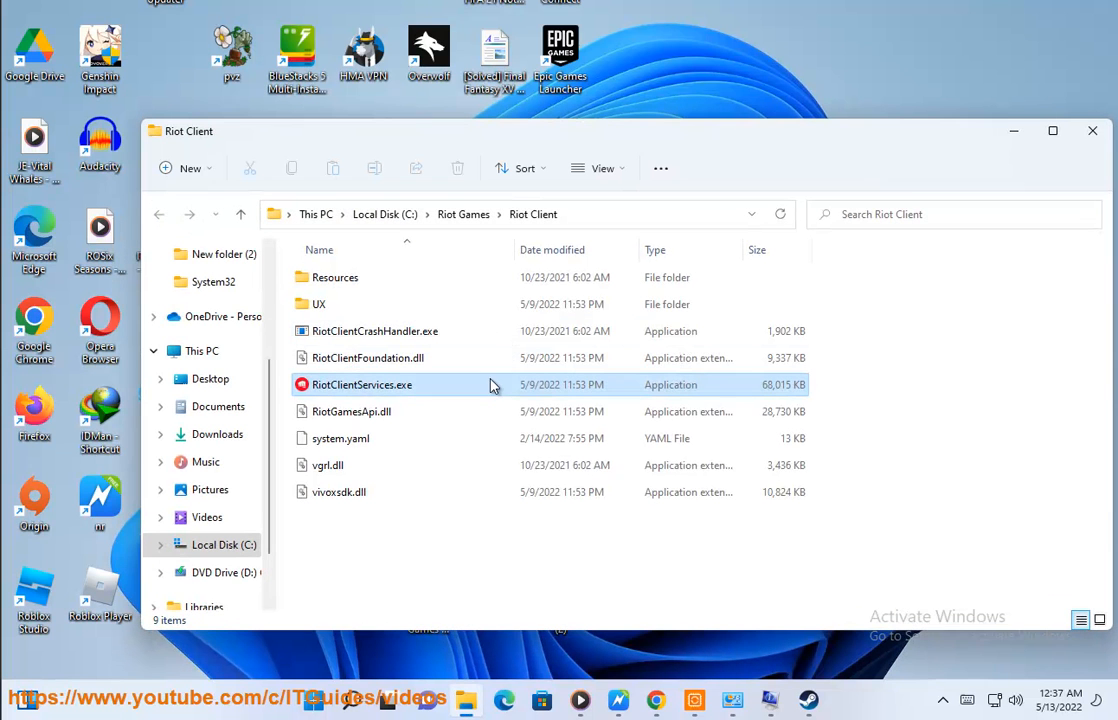
pyautogui.rightClick(362, 384)
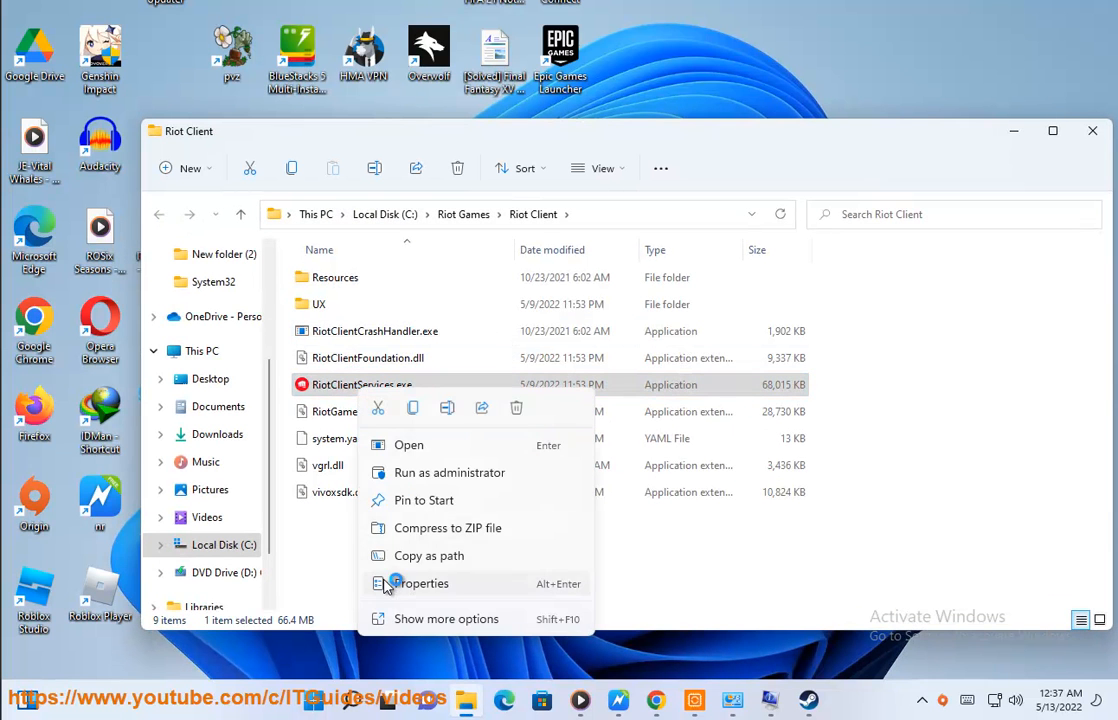
pyautogui.click(420, 584)
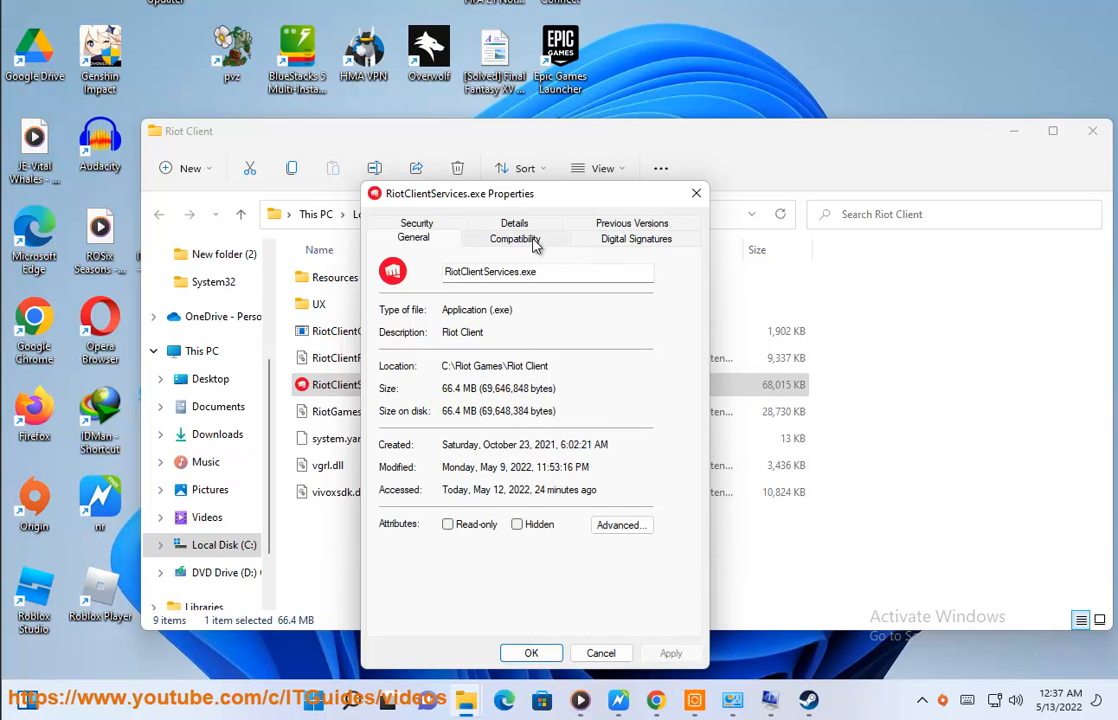
pyautogui.click(514, 238)
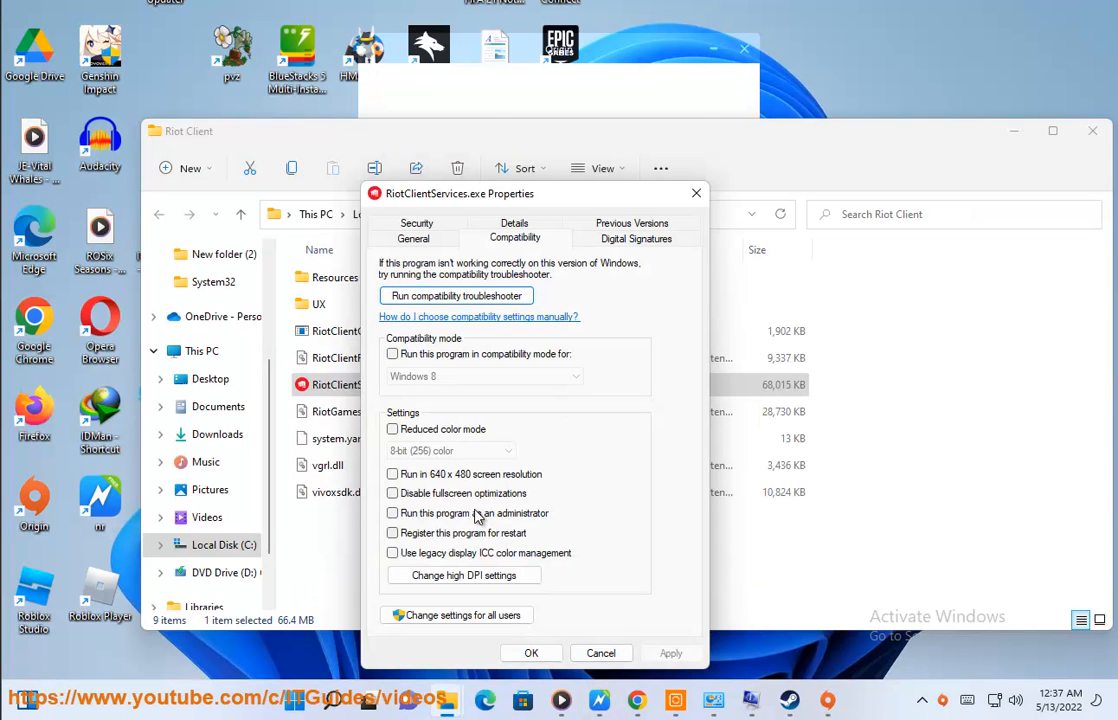
pyautogui.click(392, 512)
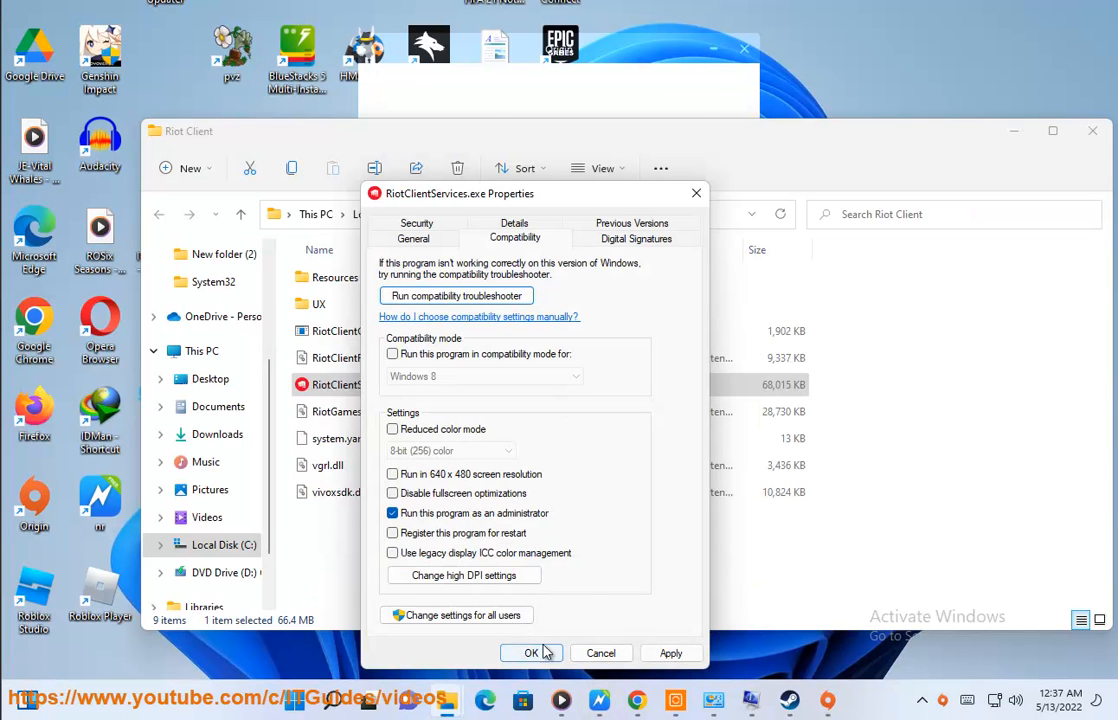
pyautogui.click(532, 652)
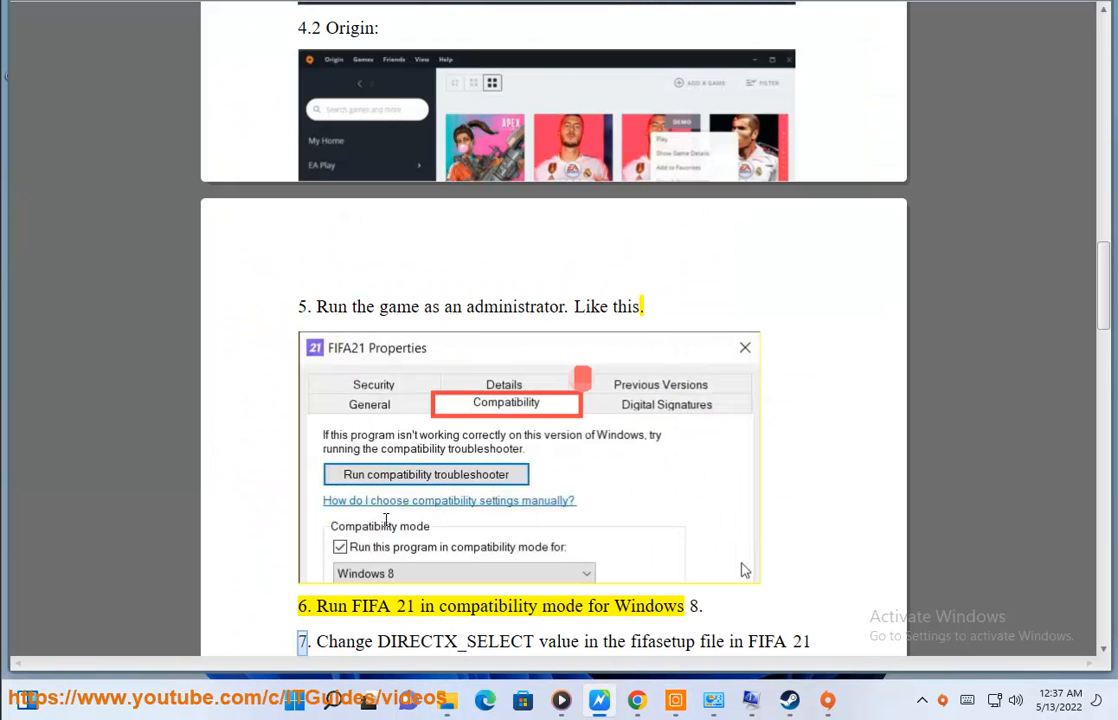
# Turn on Windows 8 compatibility mode for RiotClientServices.exe and confirm
pyautogui.doubleClick(488, 606)
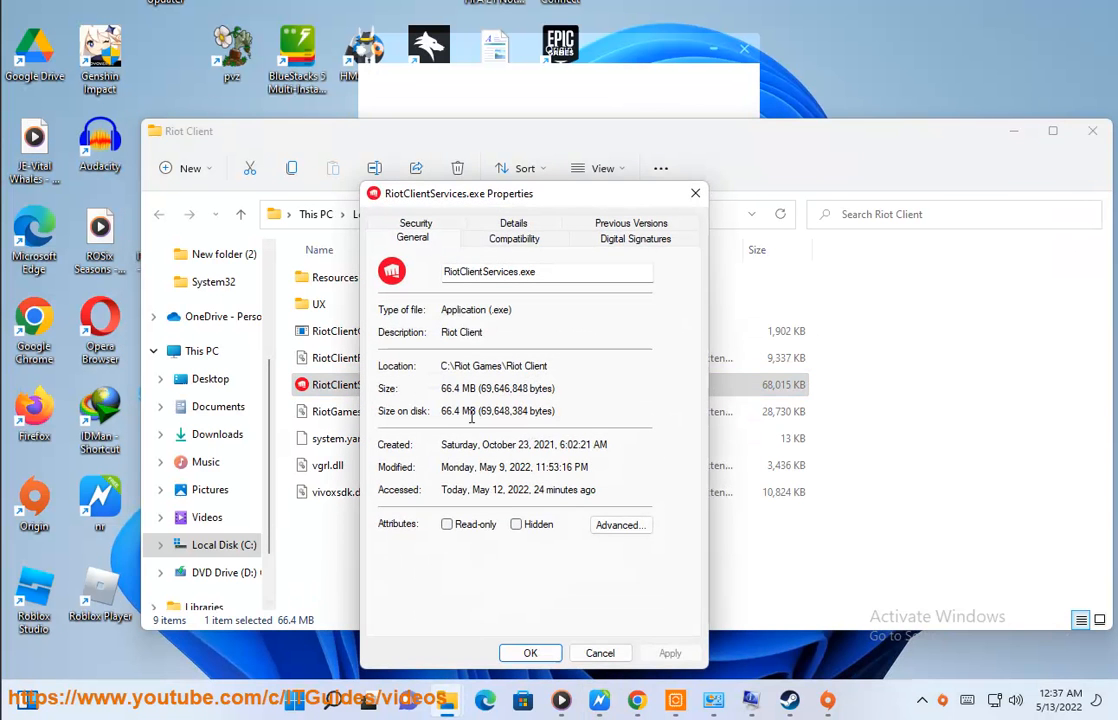
pyautogui.click(514, 238)
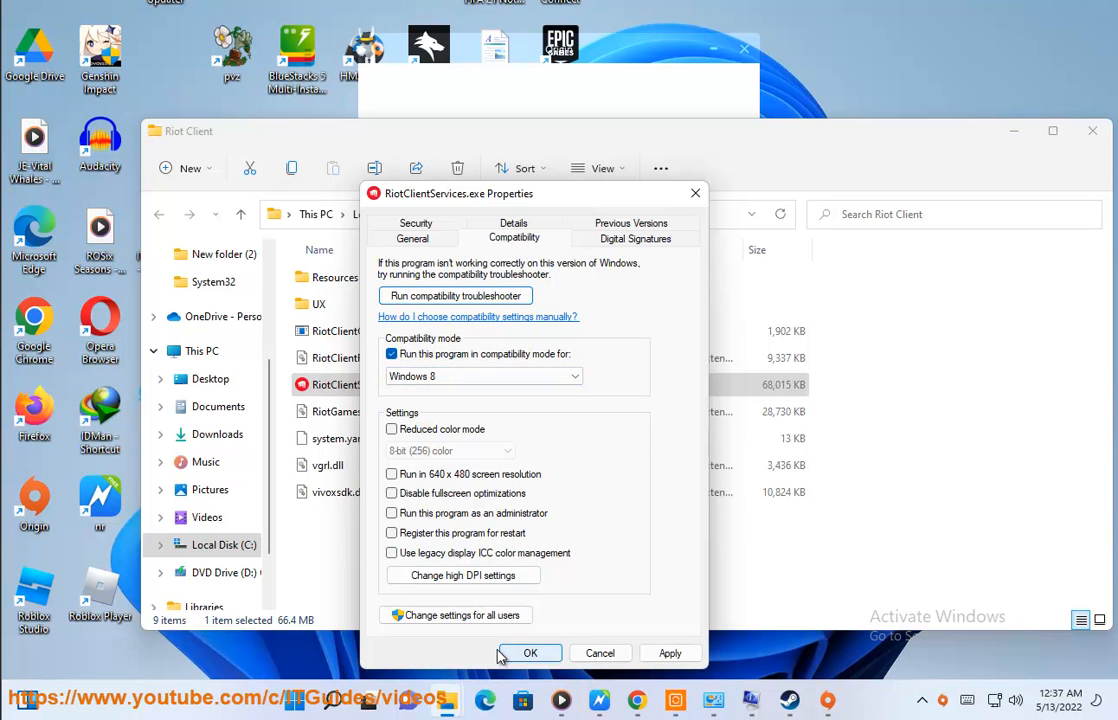
pyautogui.click(530, 652)
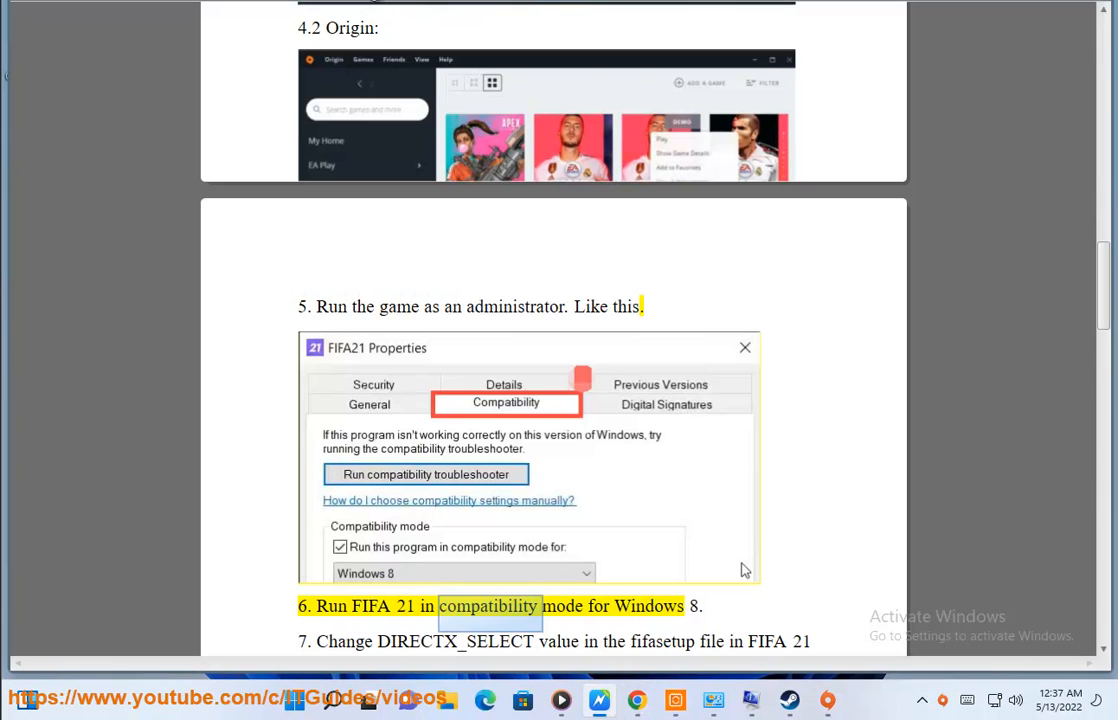
# Scroll the guide past steps 6–9 down to steps 10 and 11 on deleting Origin files
pyautogui.scroll(-3)
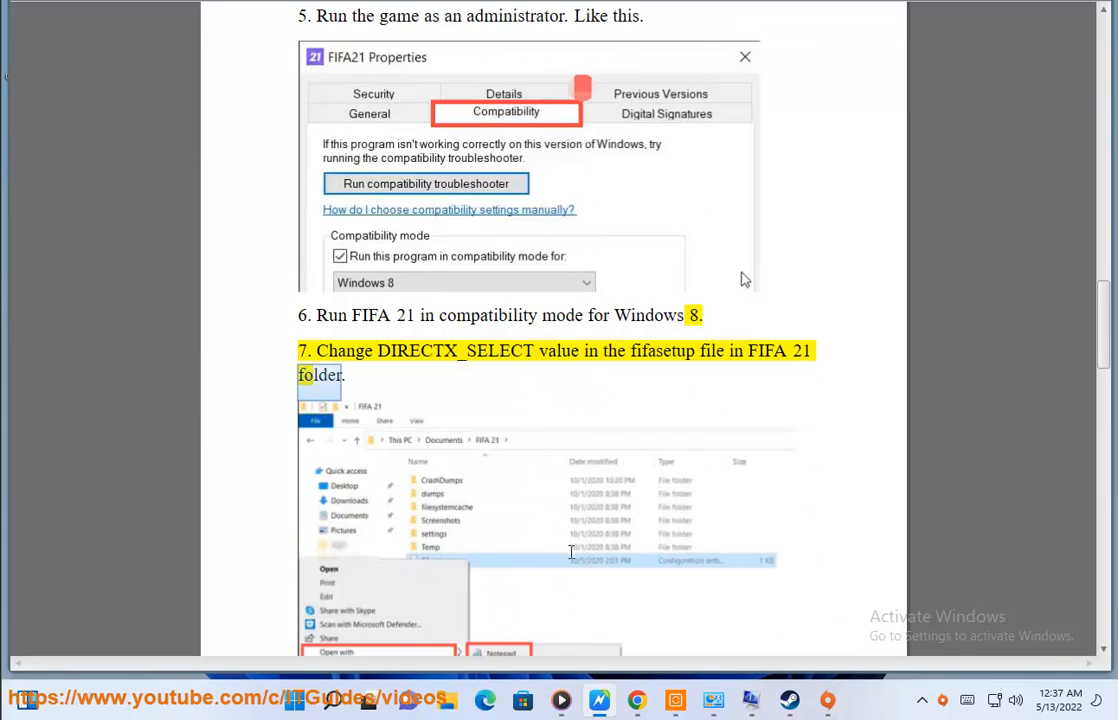
pyautogui.scroll(-3)
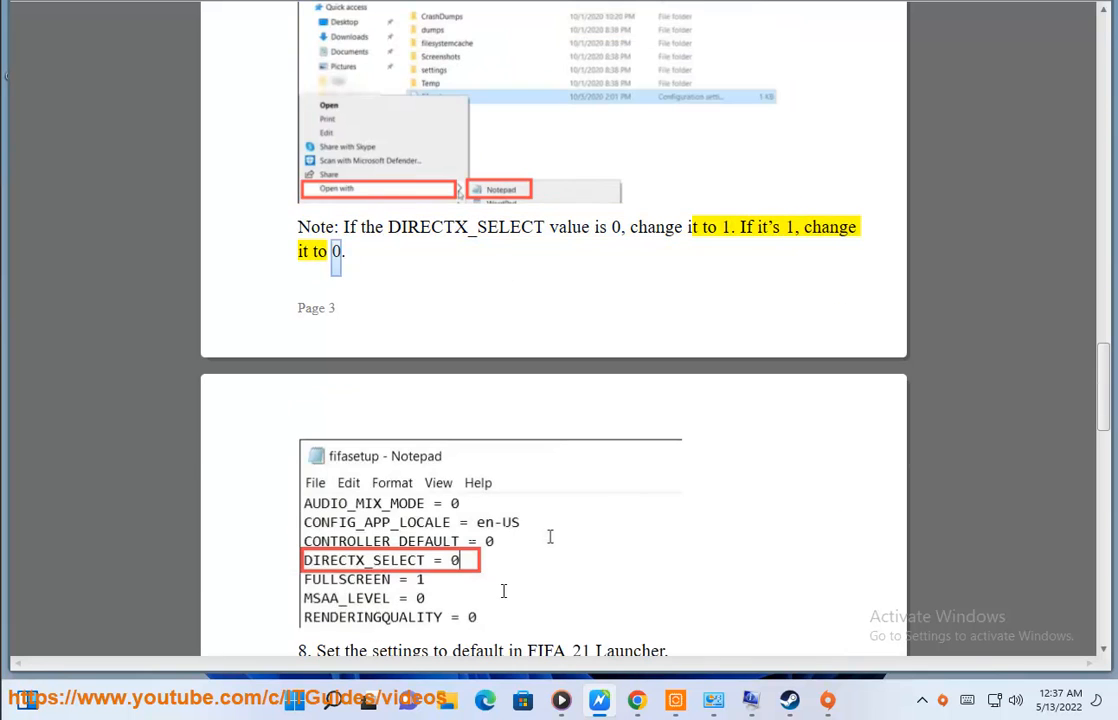
pyautogui.scroll(-3)
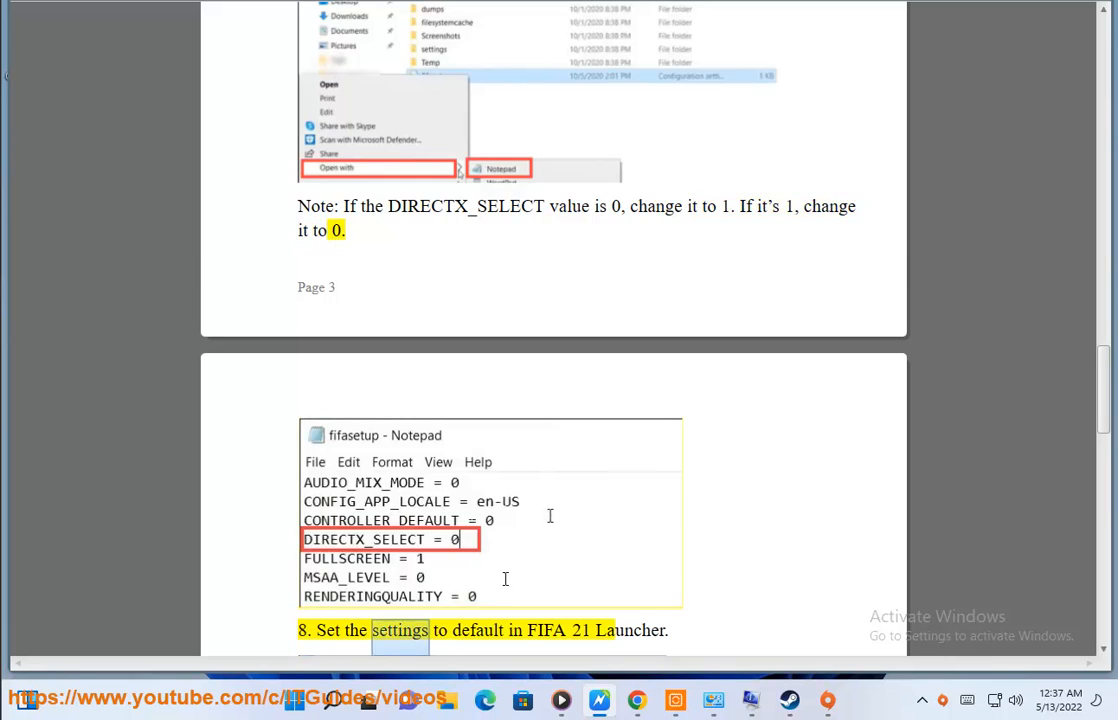
pyautogui.scroll(-3)
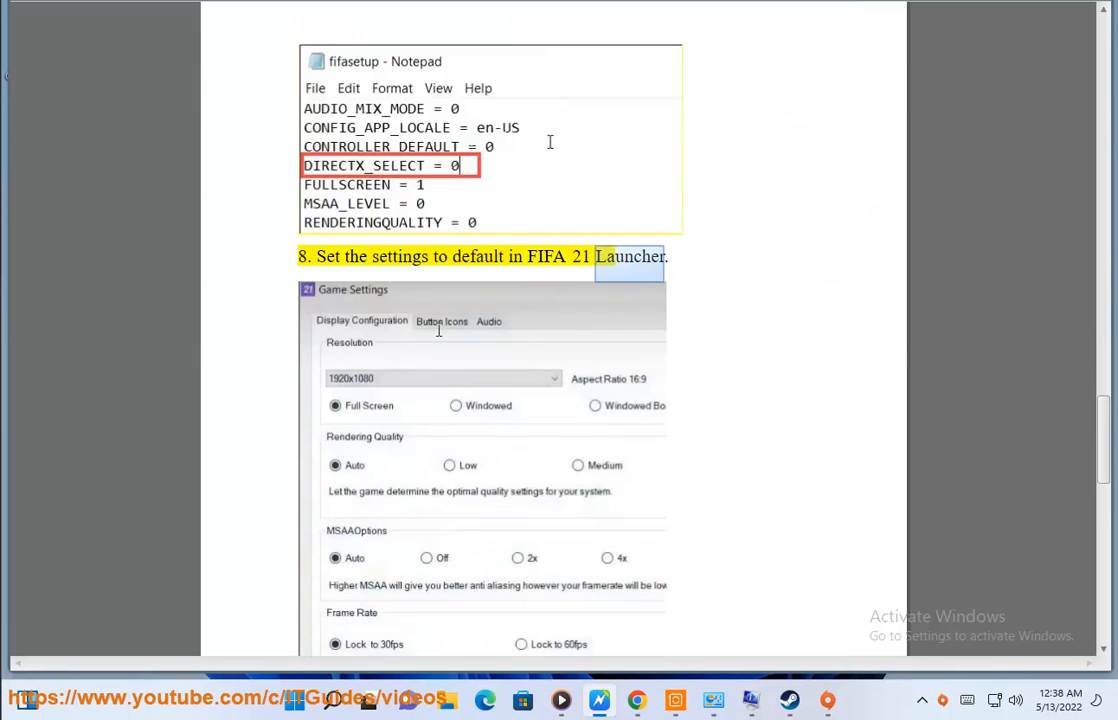
pyautogui.scroll(-3)
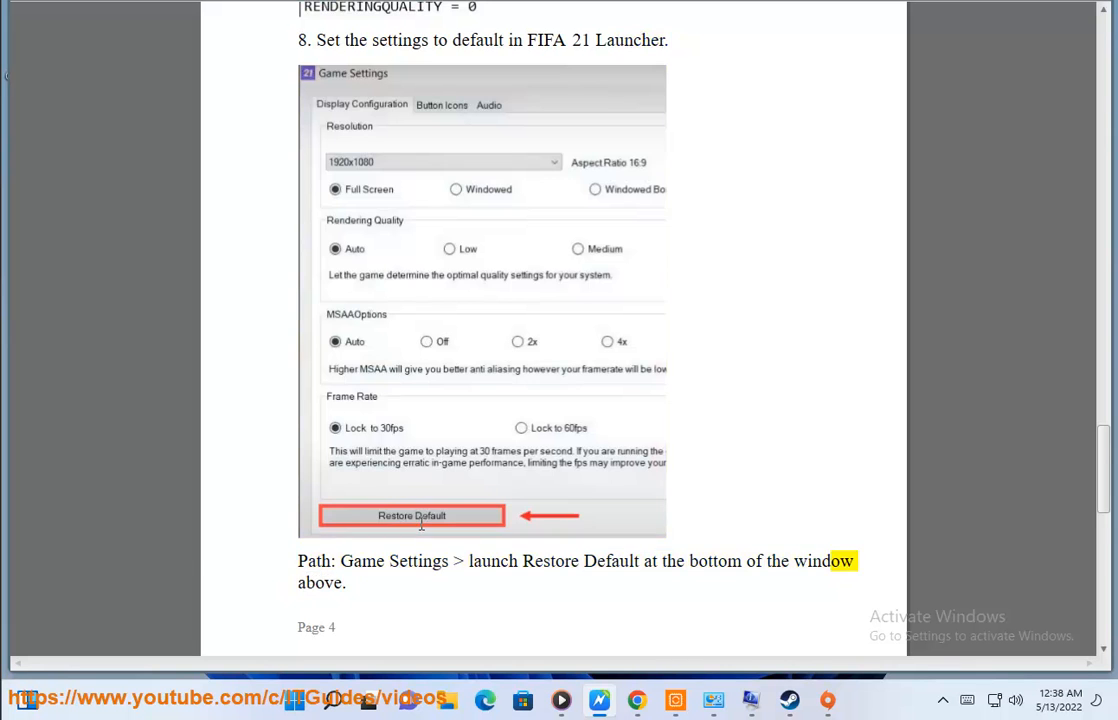
pyautogui.scroll(-3)
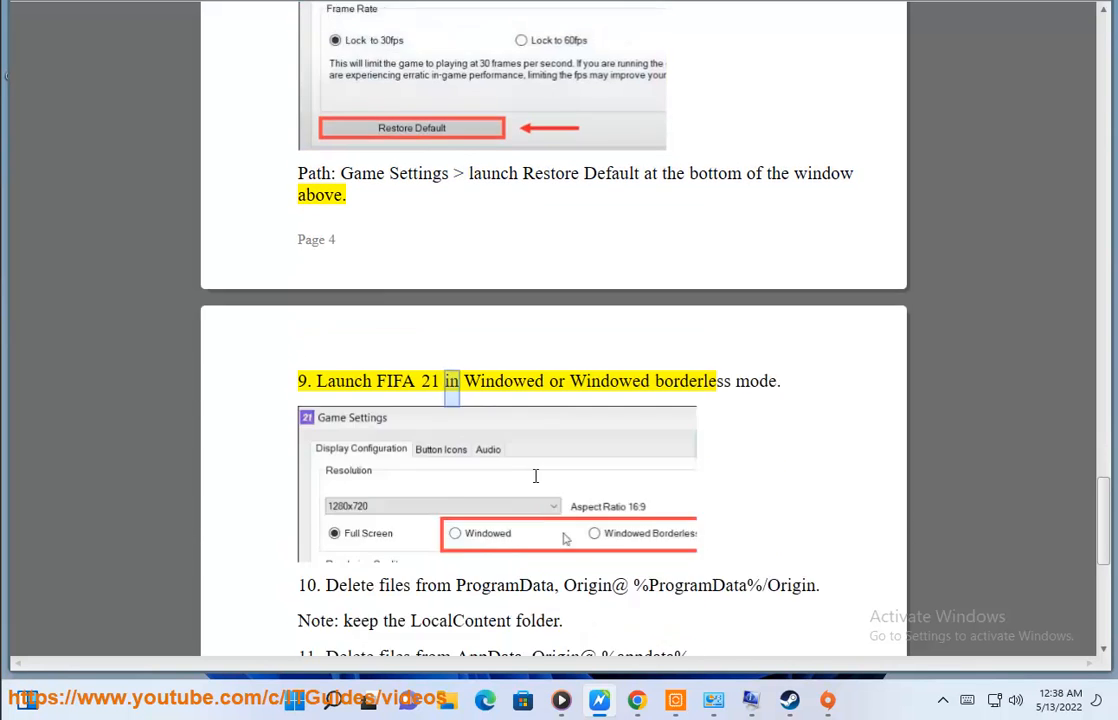
pyautogui.scroll(-3)
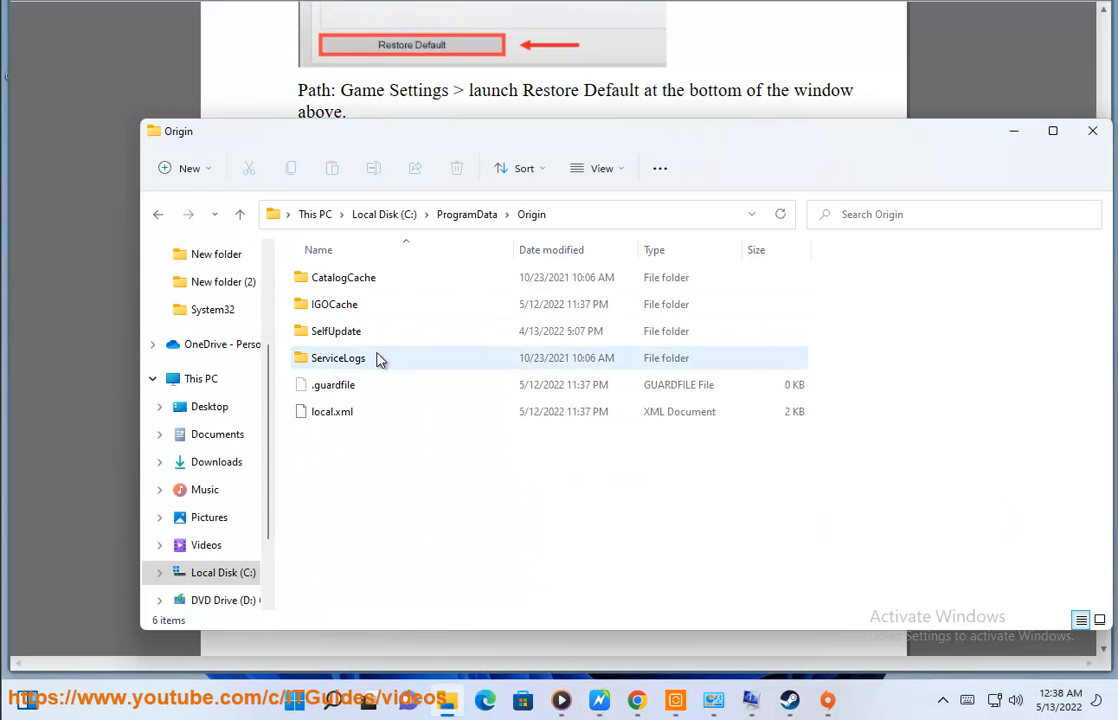
# Select all contents of the ProgramData Origin folder for deletion
pyautogui.press('ctrl+a')
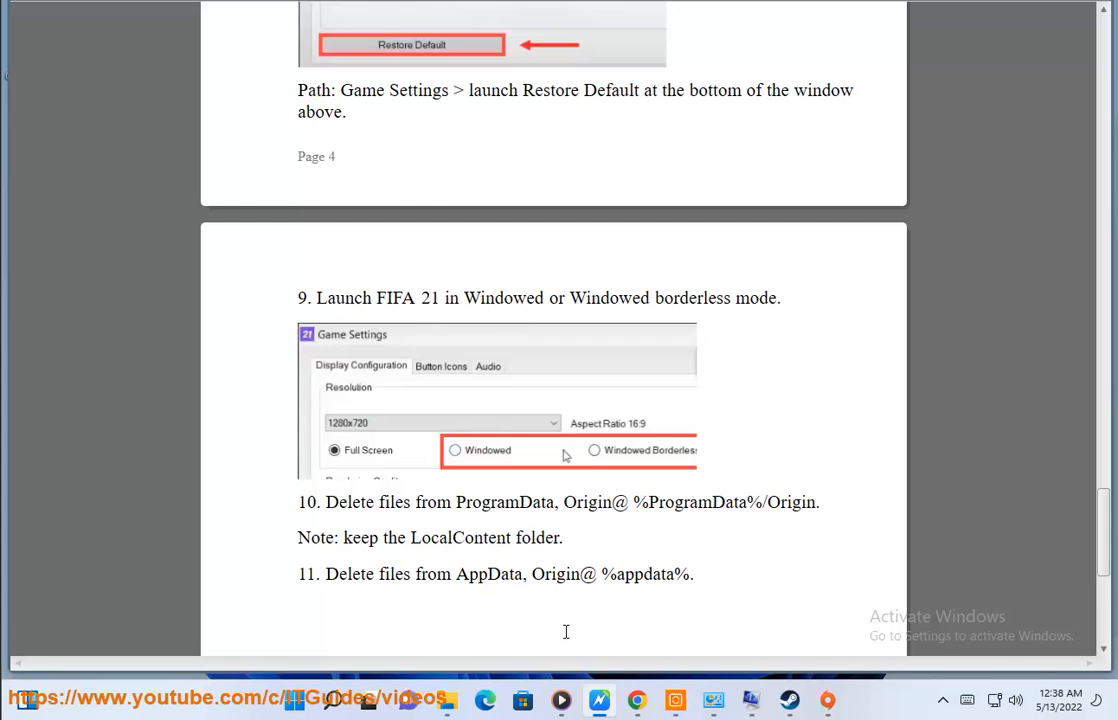
pyautogui.moveTo(644, 598)
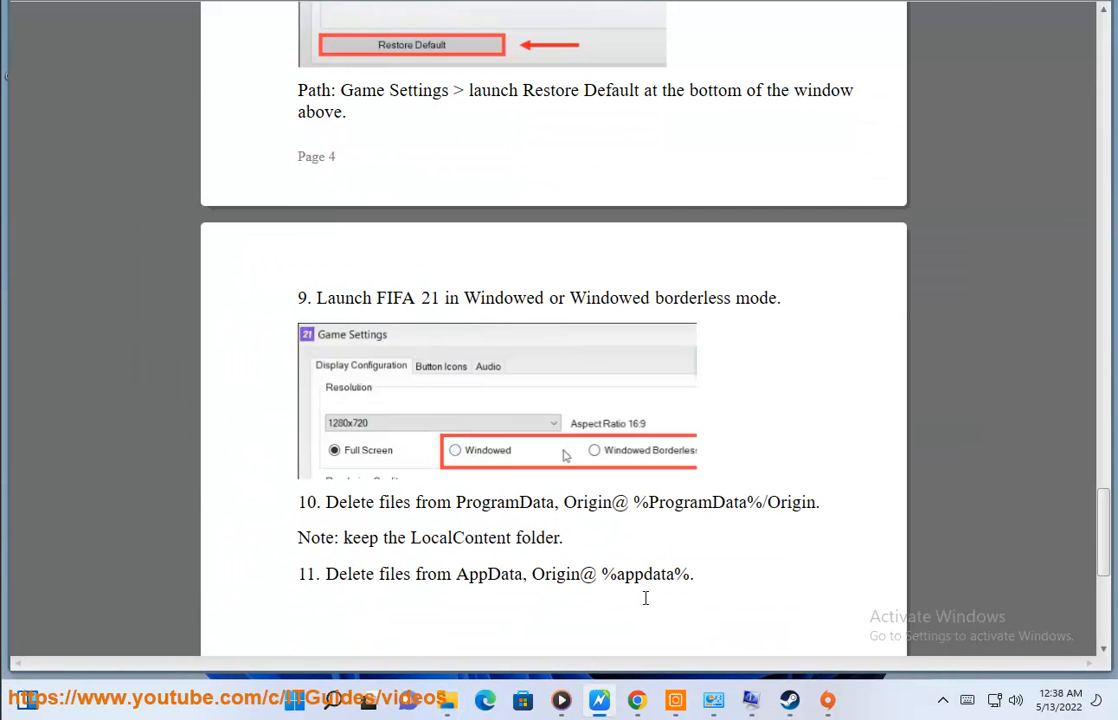
# Select the %appdata% path in the guide and open the Origin folder inside AppData Roaming
pyautogui.doubleClick(644, 574)
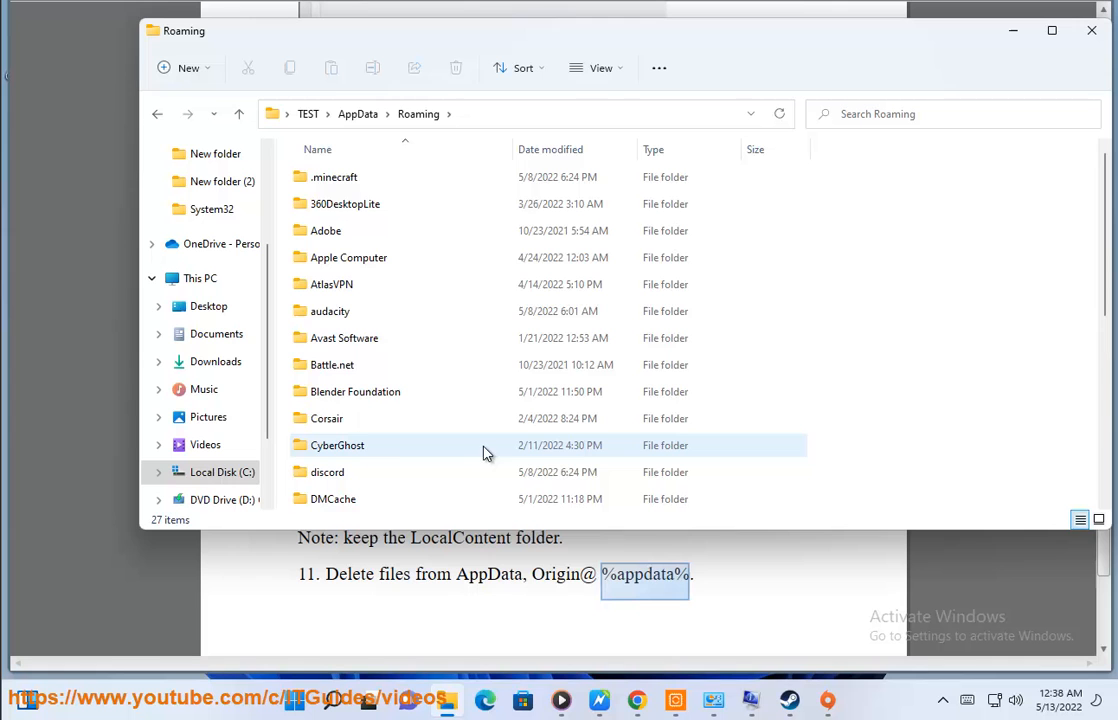
pyautogui.scroll(-3)
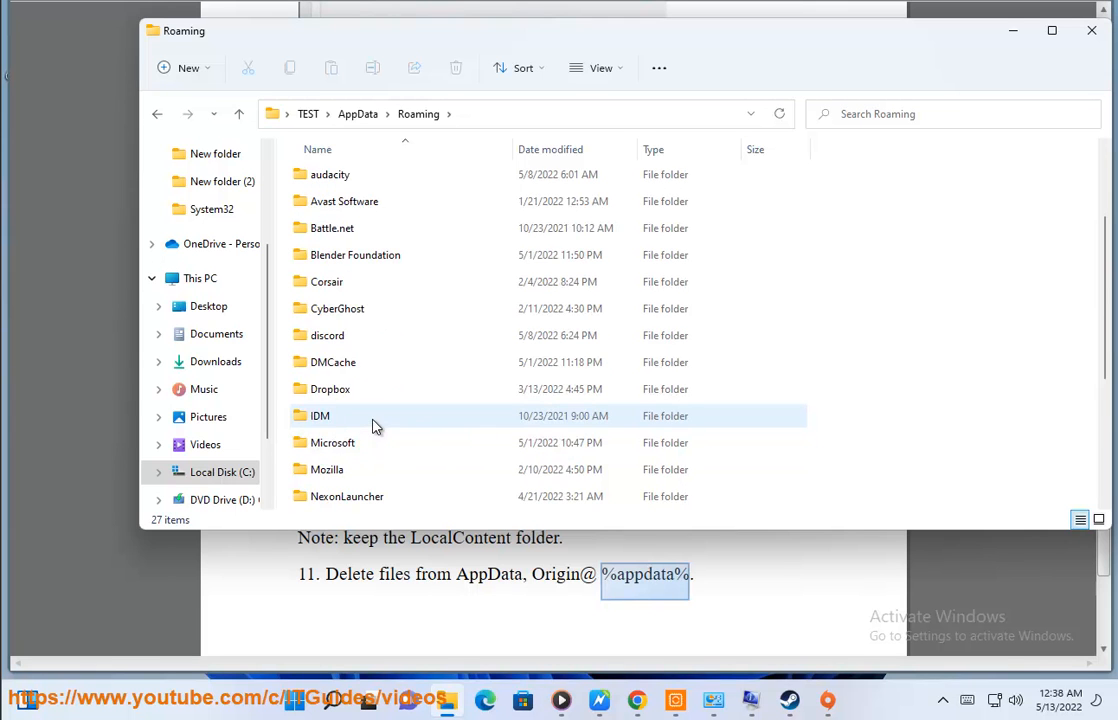
pyautogui.click(324, 336)
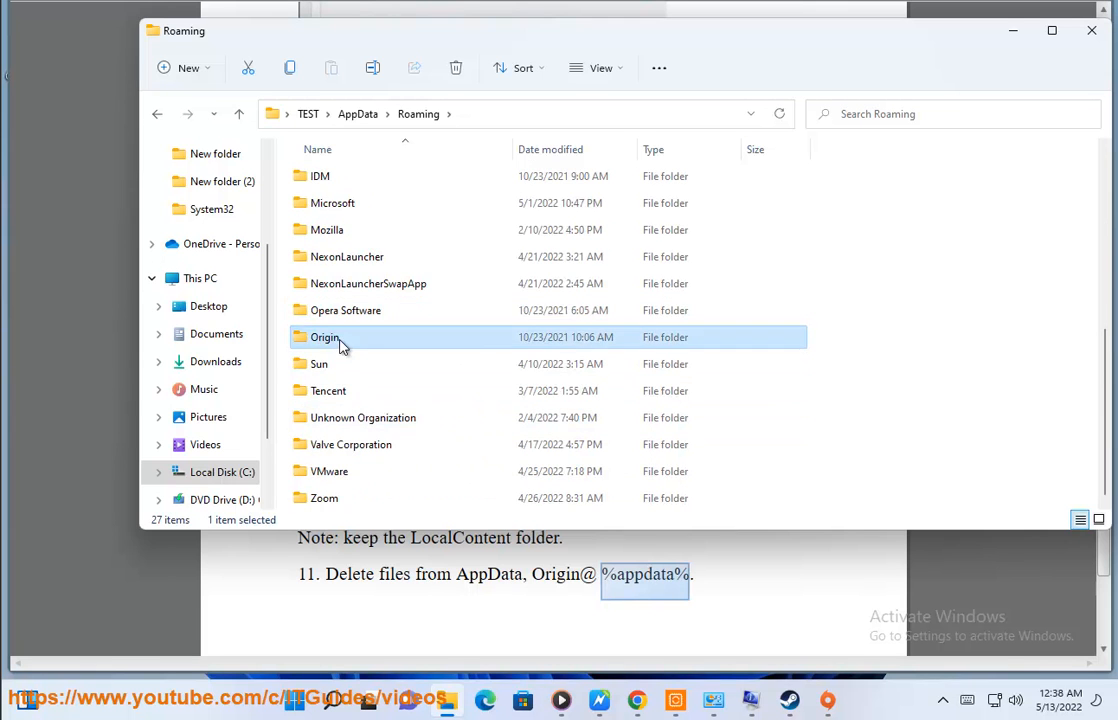
pyautogui.doubleClick(324, 336)
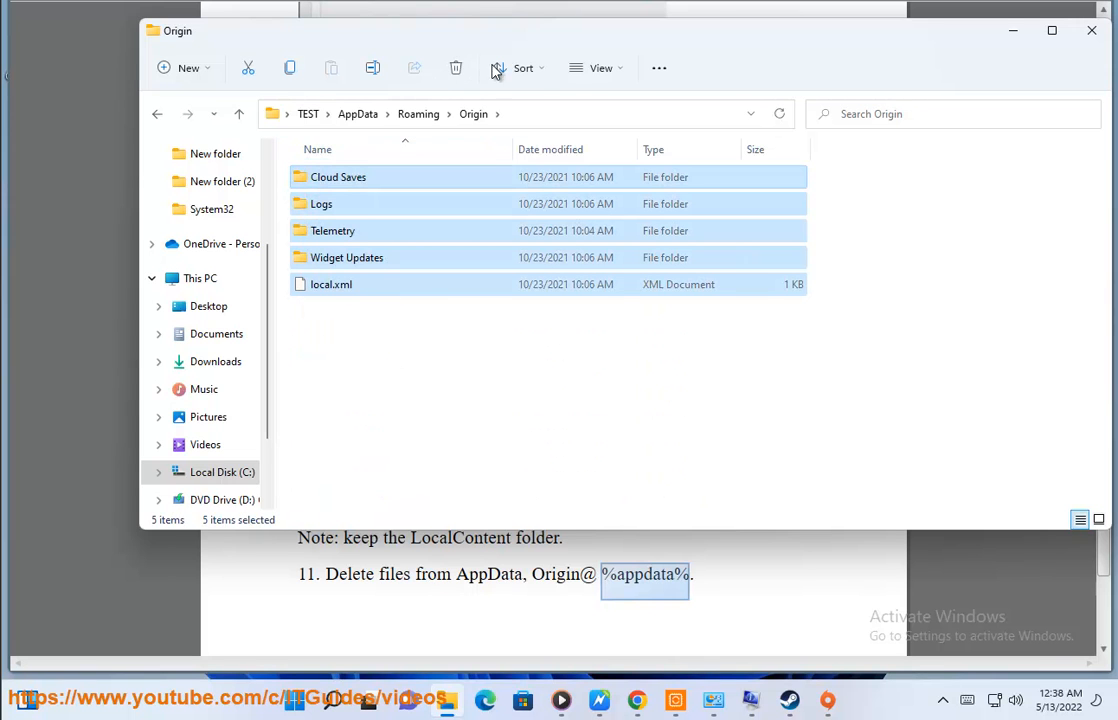